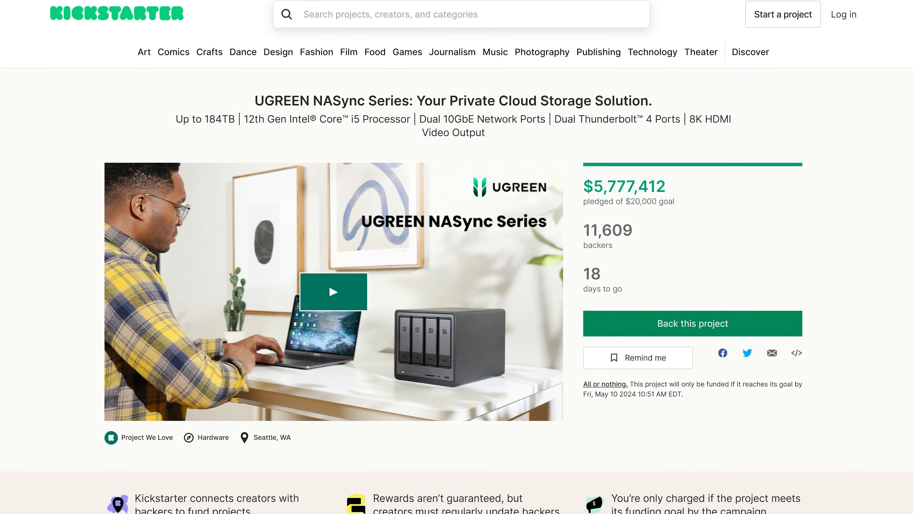
scroll(down, 3)
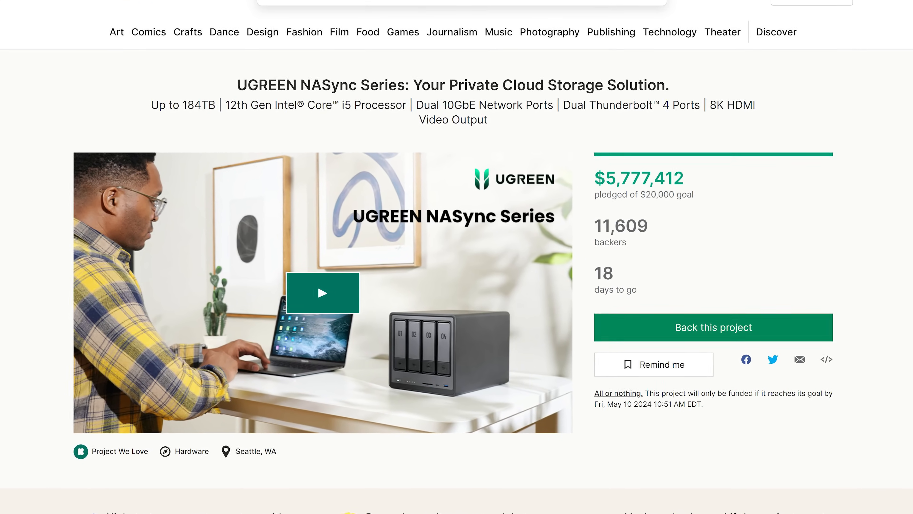
scroll(down, 3)
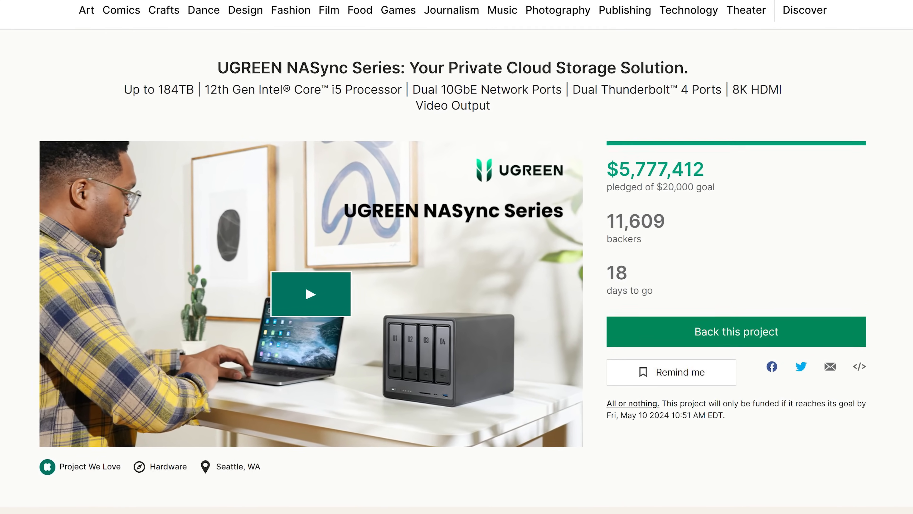
scroll(down, 3)
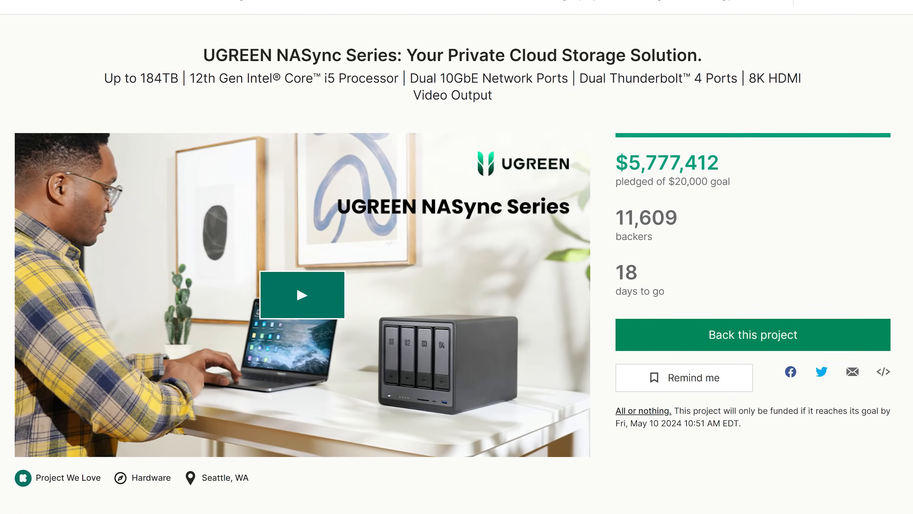